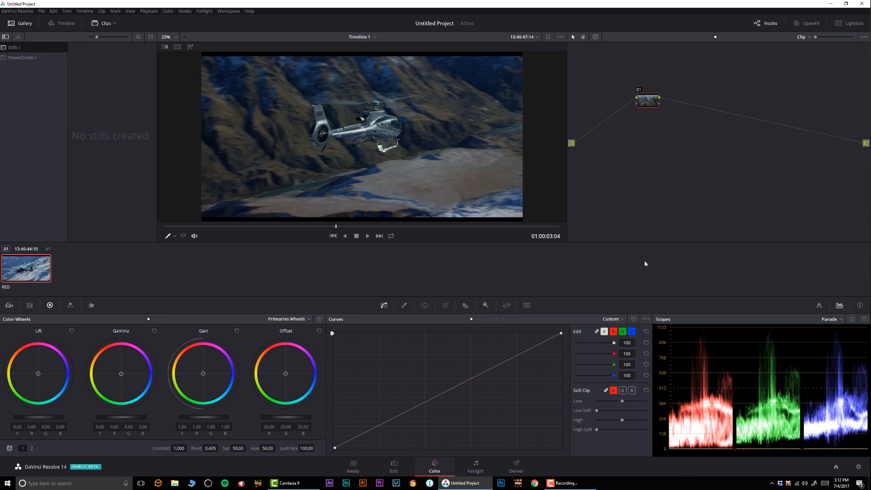
{"action": "mouse_move", "coordinate": [553, 236]}
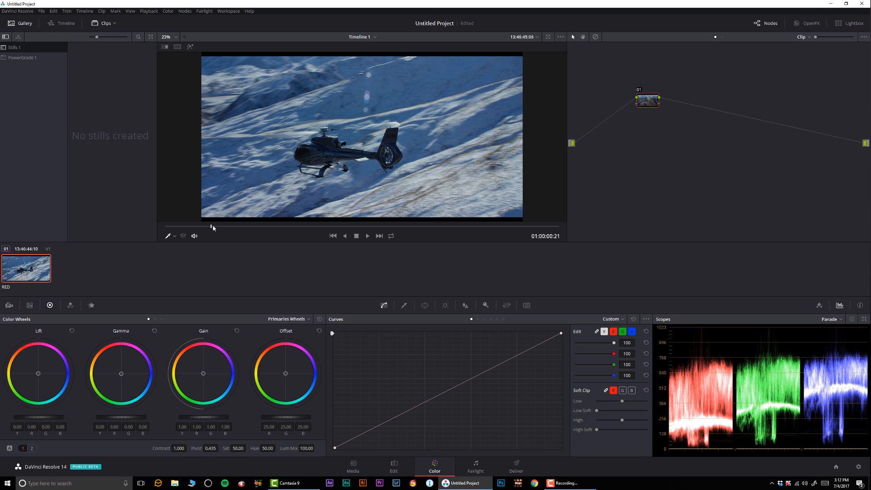
{"action": "mouse_move", "coordinate": [225, 227]}
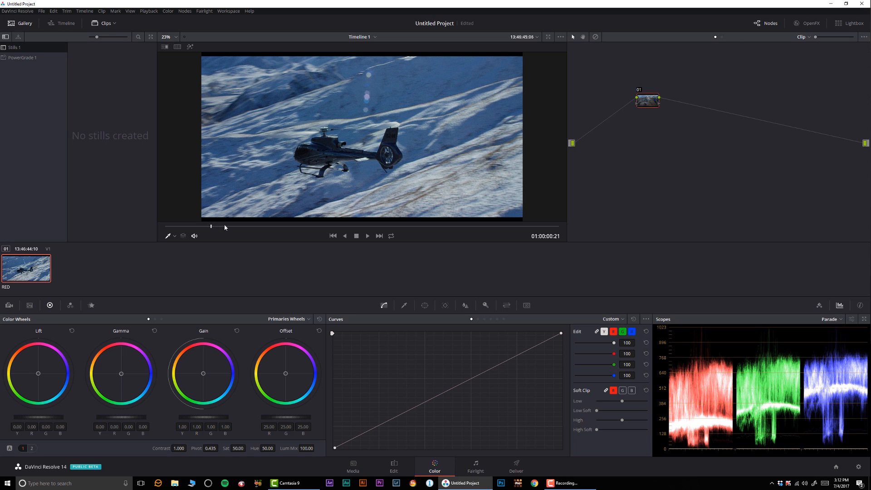
Step: Open the Camera Raw decode settings for the RED helicopter clip
{"action": "left_click", "coordinate": [367, 235]}
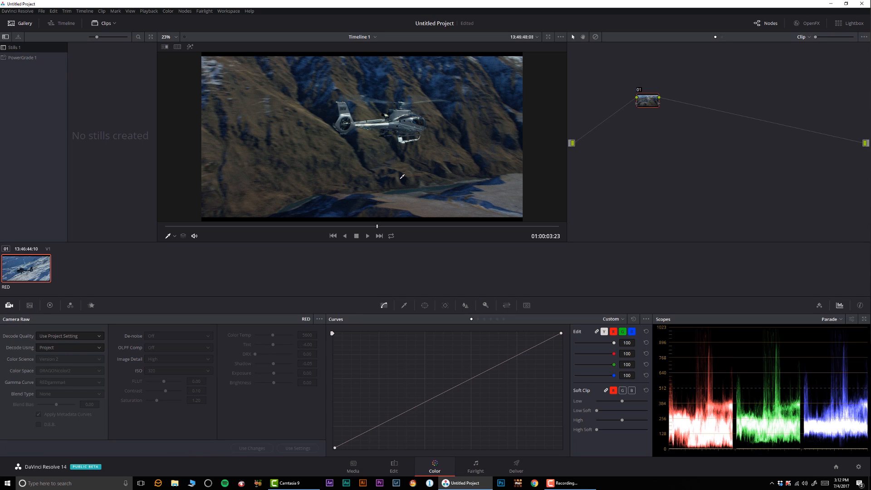
{"action": "mouse_move", "coordinate": [253, 211]}
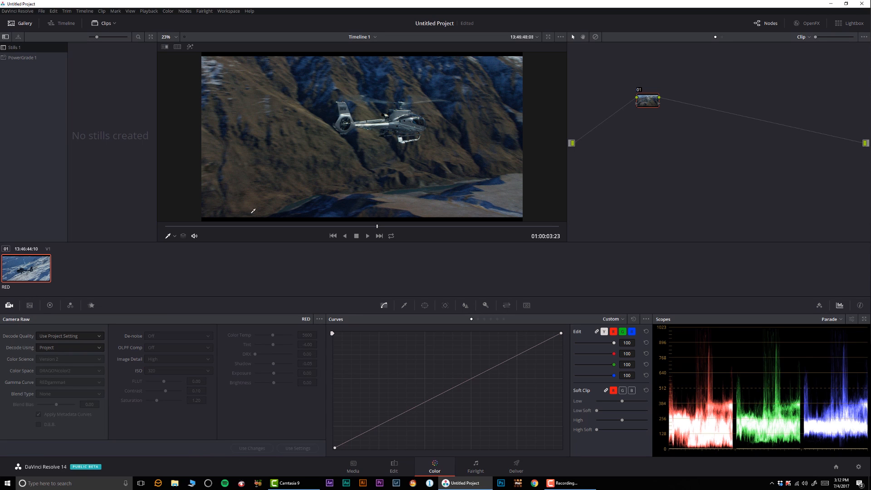
Step: Decode the RED clip using Clip settings with the REDlogFilm gamma curve
{"action": "left_click", "coordinate": [69, 347]}
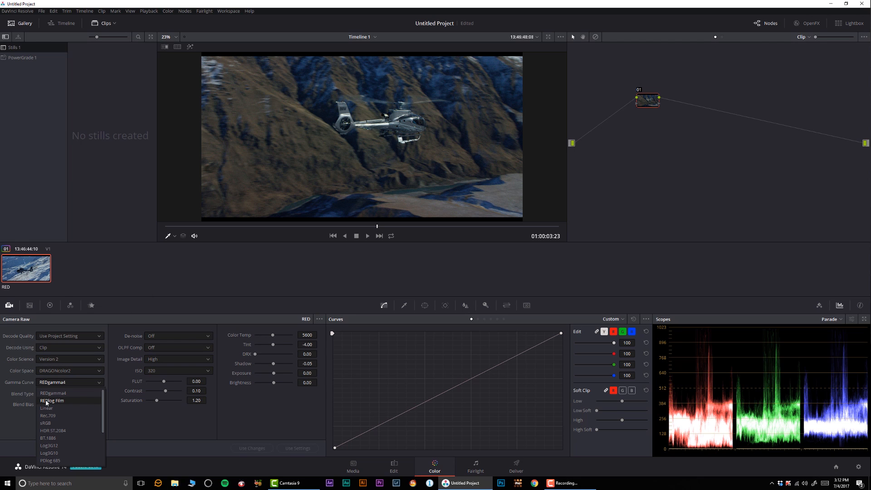
{"action": "left_click", "coordinate": [51, 400]}
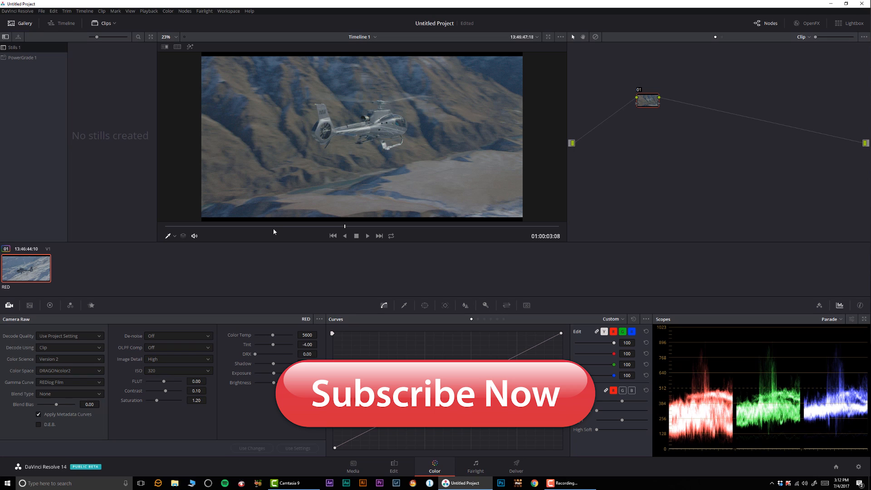
{"action": "mouse_move", "coordinate": [421, 195]}
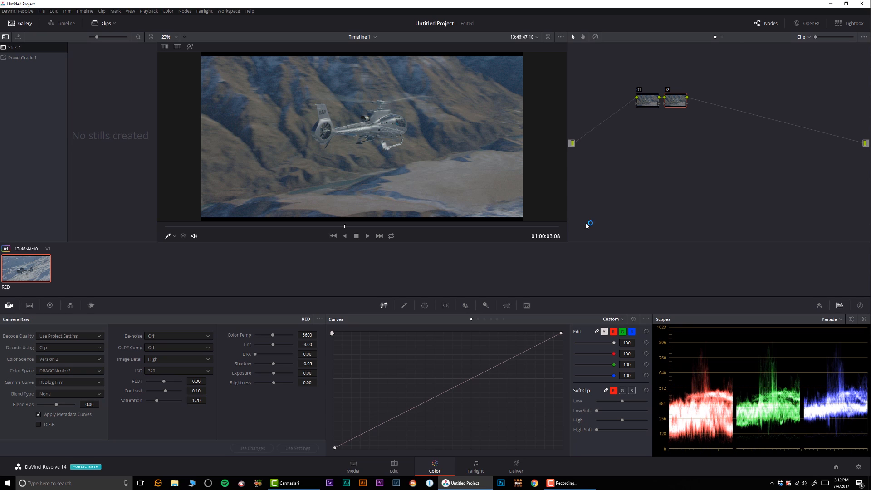
Step: Select node 02 and raise its Color Wheels contrast to about 1.40
{"action": "left_click", "coordinate": [424, 305]}
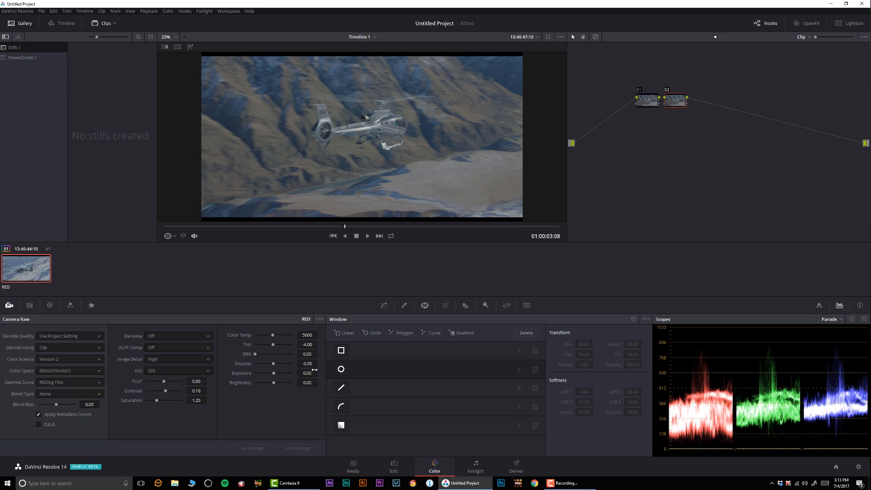
{"action": "mouse_move", "coordinate": [387, 318]}
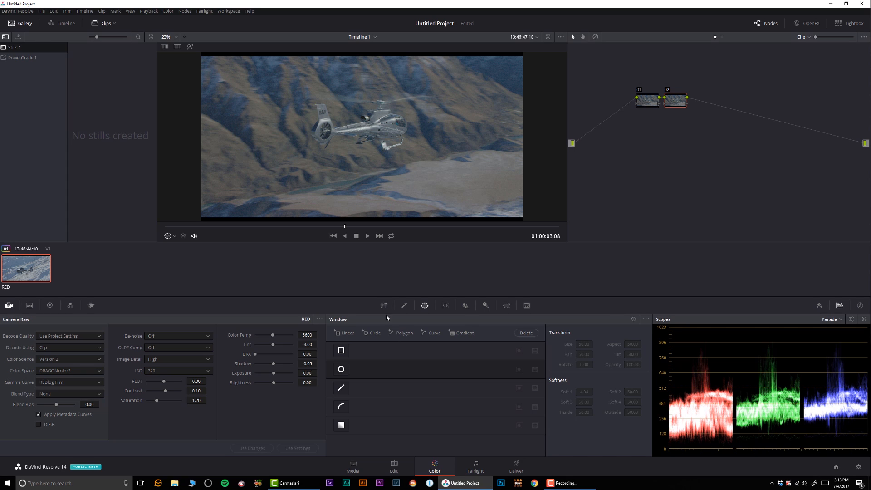
{"action": "left_click", "coordinate": [383, 304]}
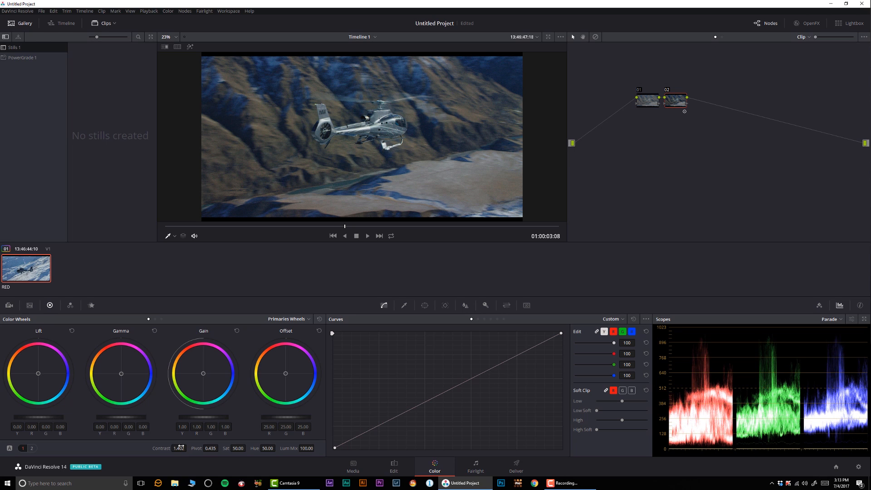
Step: Open node 02's context menu to label it 'contrast'
{"action": "right_click", "coordinate": [679, 99]}
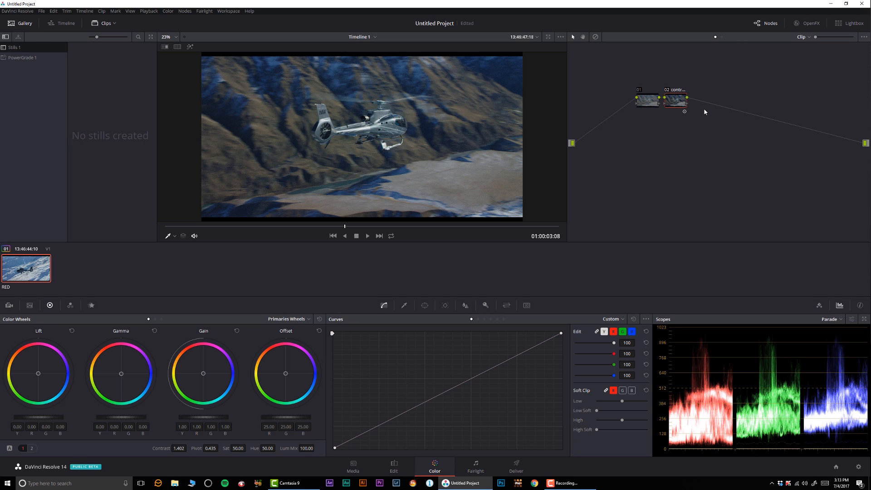
{"action": "mouse_move", "coordinate": [680, 113]}
{"action": "type", "text": "milky"}
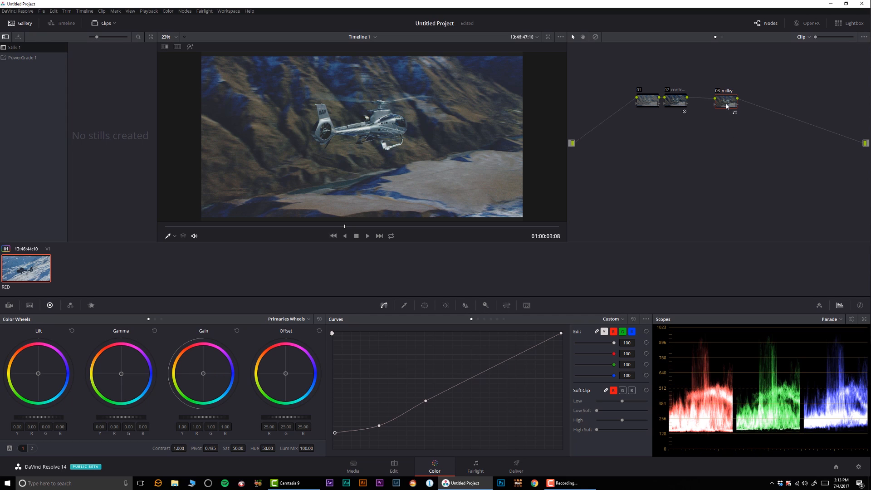
{"action": "mouse_move", "coordinate": [725, 104]}
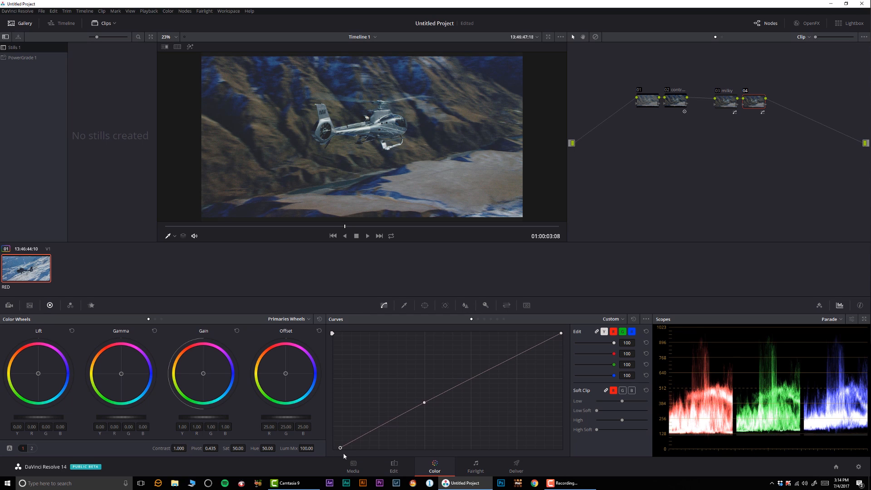
Step: Add a 'look' node below the chain and bend its red-channel curve
{"action": "left_click_drag", "start_coordinate": [341, 447], "coordinate": [353, 447]}
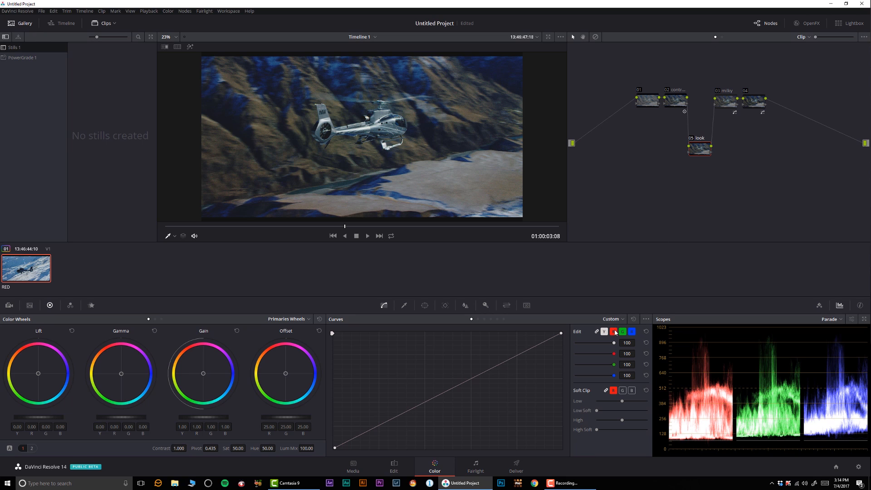
{"action": "left_click", "coordinate": [613, 332]}
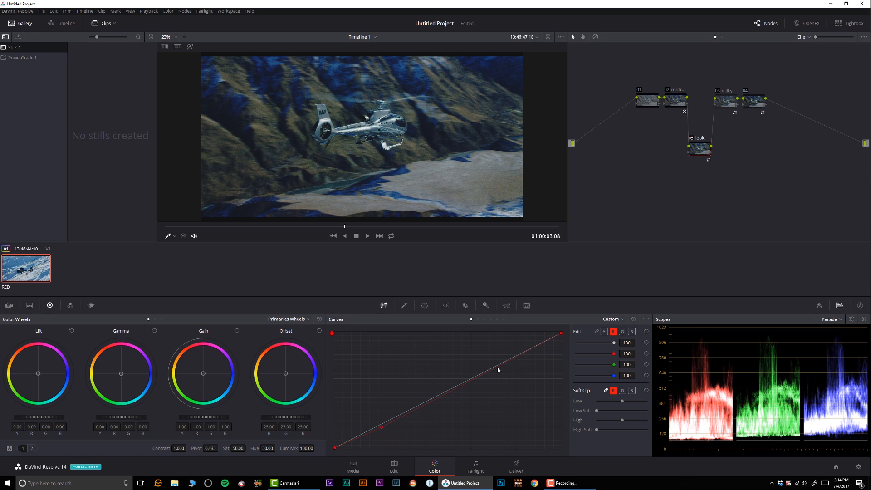
{"action": "left_click", "coordinate": [491, 368]}
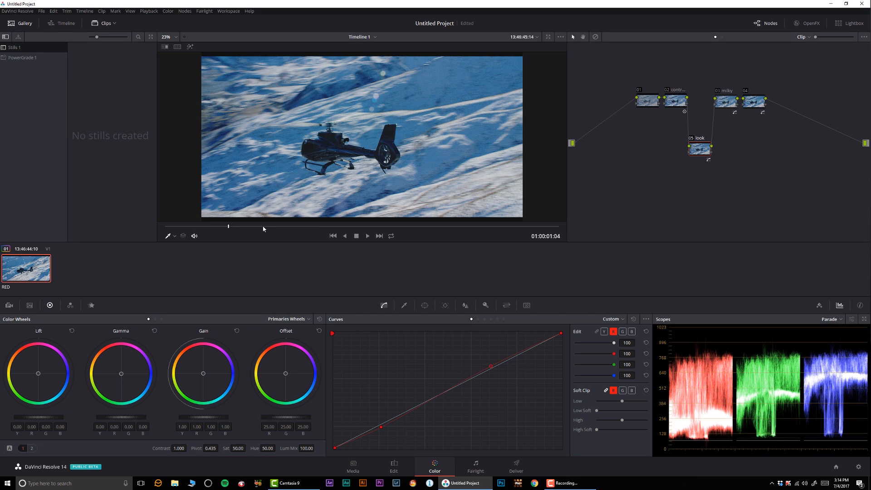
{"action": "left_click", "coordinate": [366, 236]}
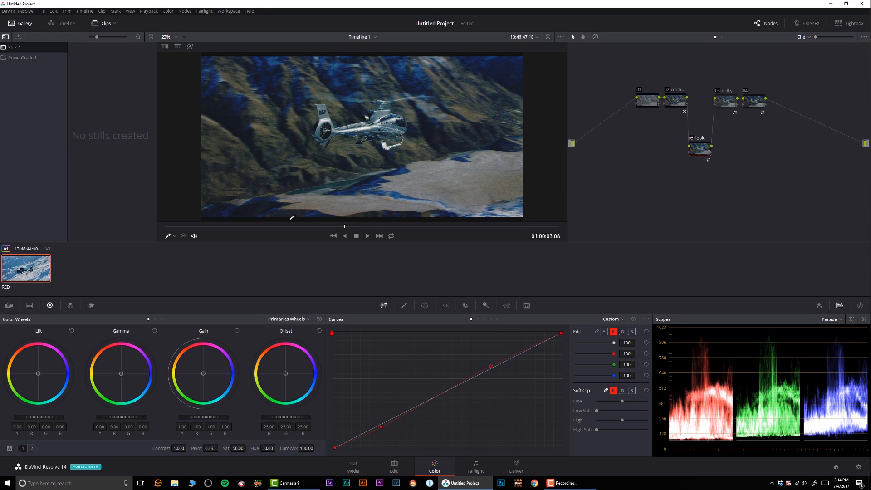
Step: Generate a 3D LUT (CUBE) from the clip thumbnail's context menu
{"action": "right_click", "coordinate": [25, 268]}
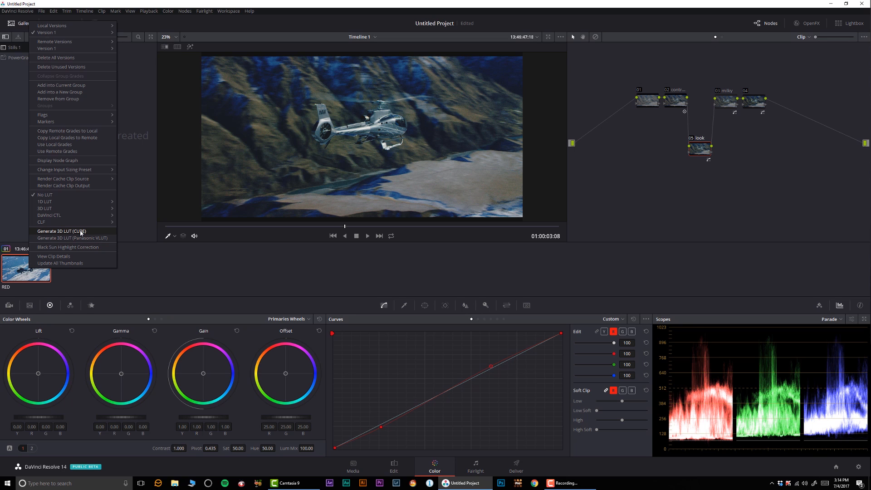
{"action": "left_click", "coordinate": [62, 231]}
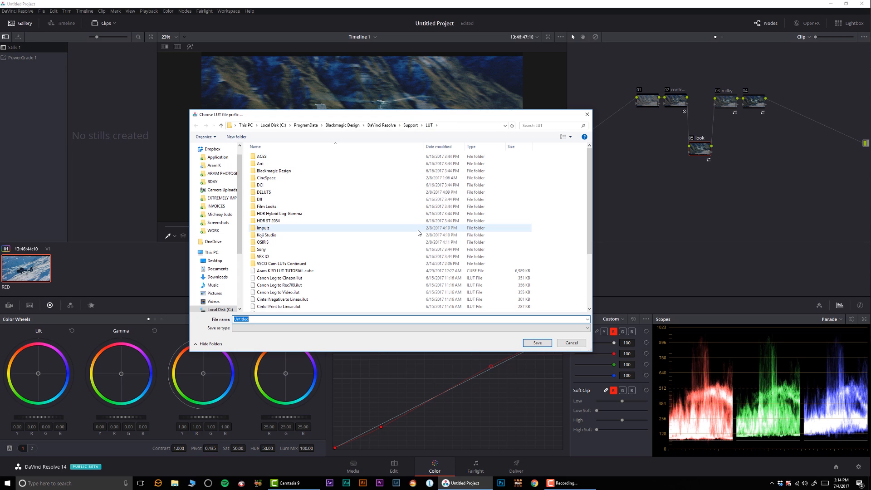
Step: Enter 'fsdfsd' as the LUT file name
{"action": "type", "text": "fsdfsd"}
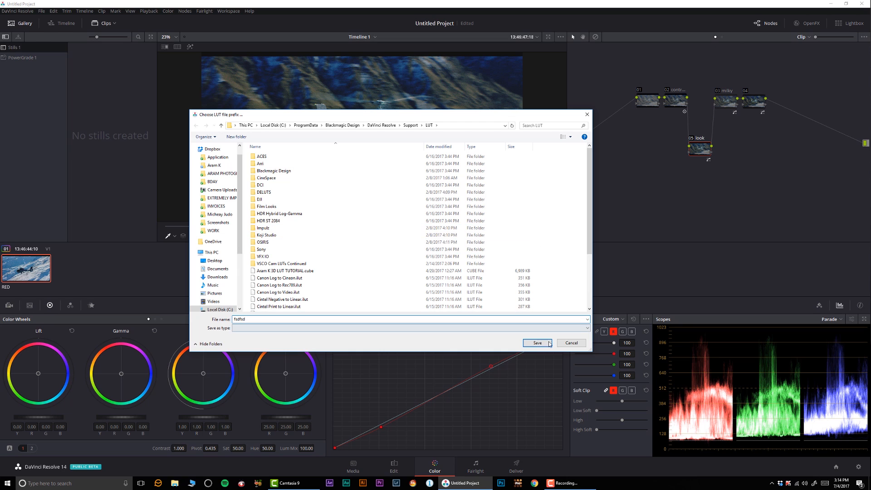